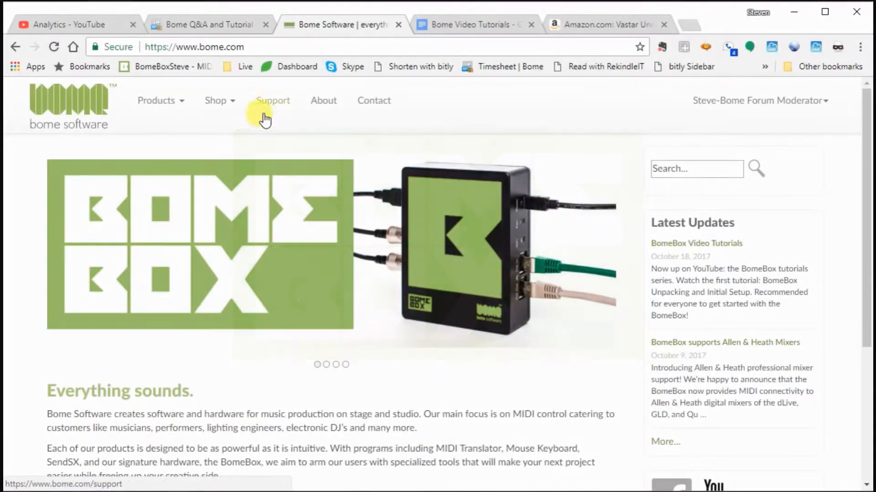
Reach the Bome Network downloads offering the Windows and macOS installers via the Products menu.
click(156, 101)
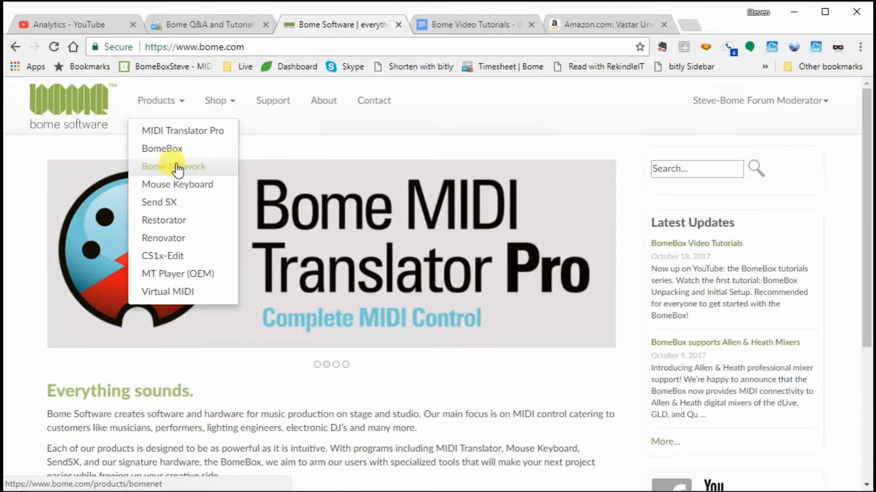
click(172, 166)
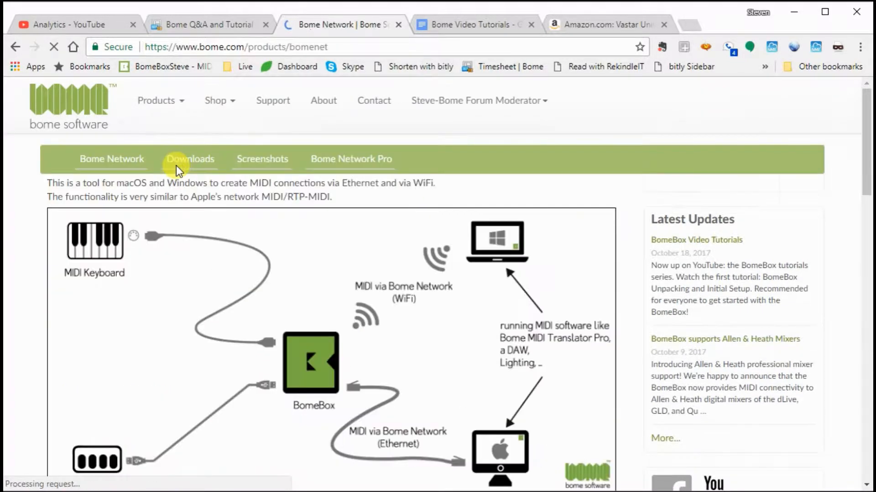
click(190, 159)
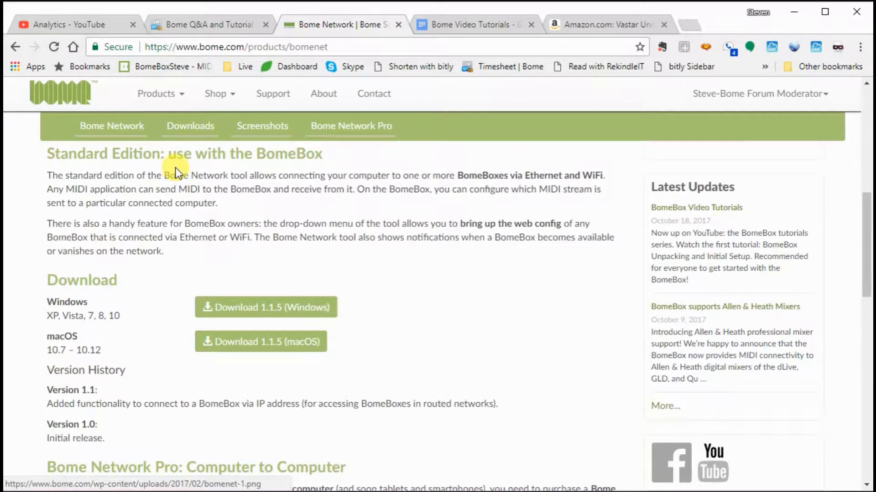
scroll(down, 3)
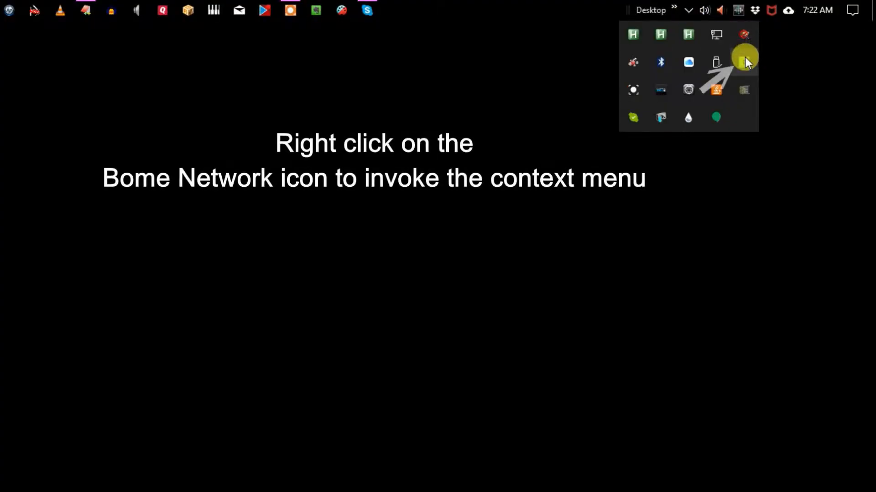
Connect to the BomeBox from the Bome Network tray icon's context menu.
right_click(744, 61)
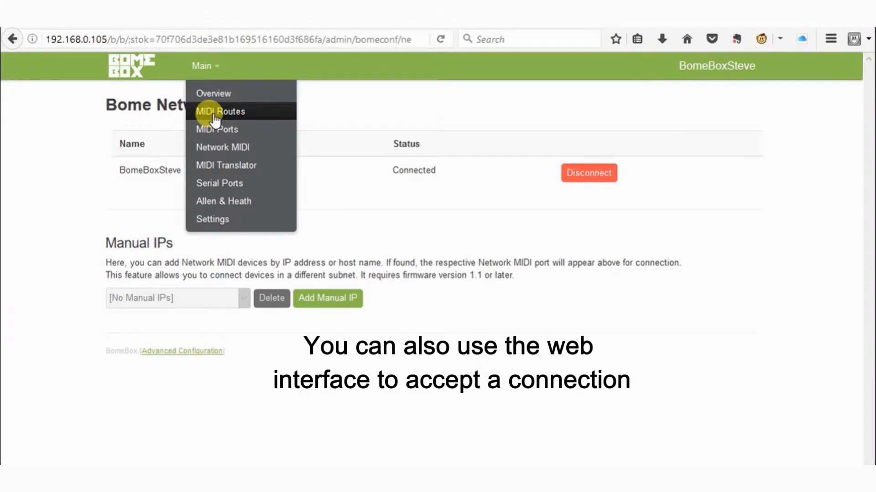
Recreate the default routes on the MIDI Routes page, yielding three active routes including BomeBox DIN to Network 1 (BomeBoxSteve).
click(220, 112)
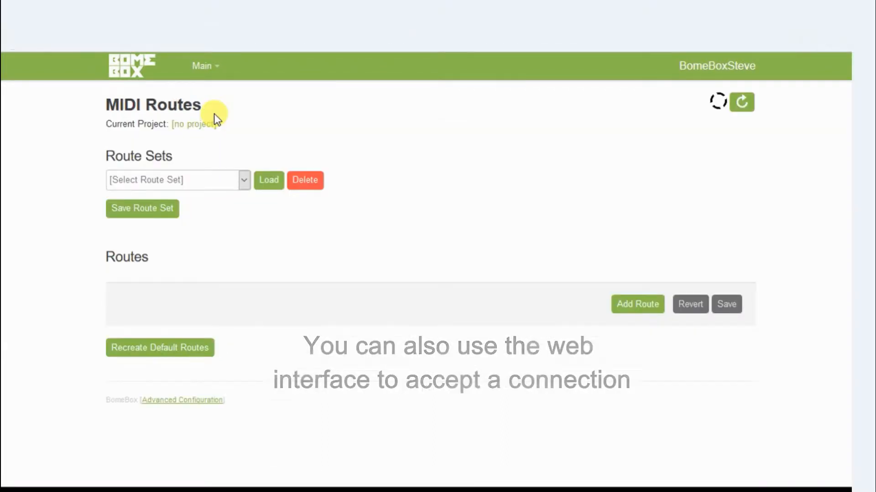
click(741, 101)
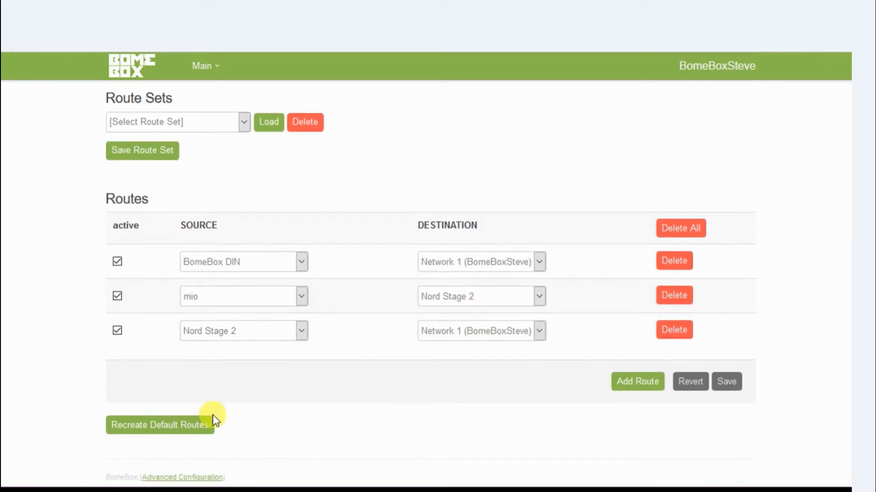
click(159, 425)
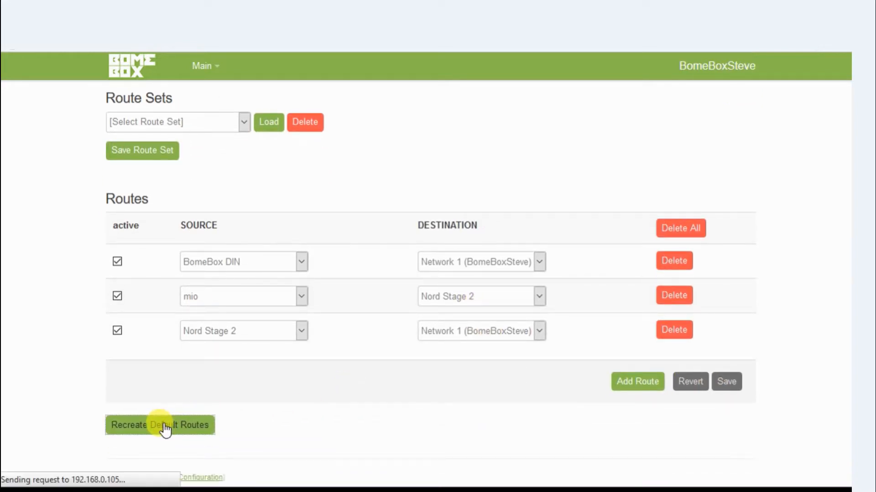
click(161, 425)
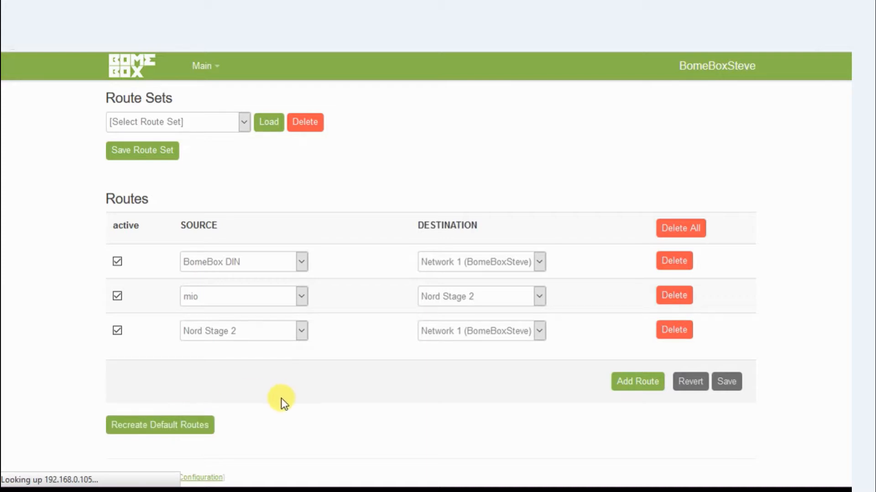